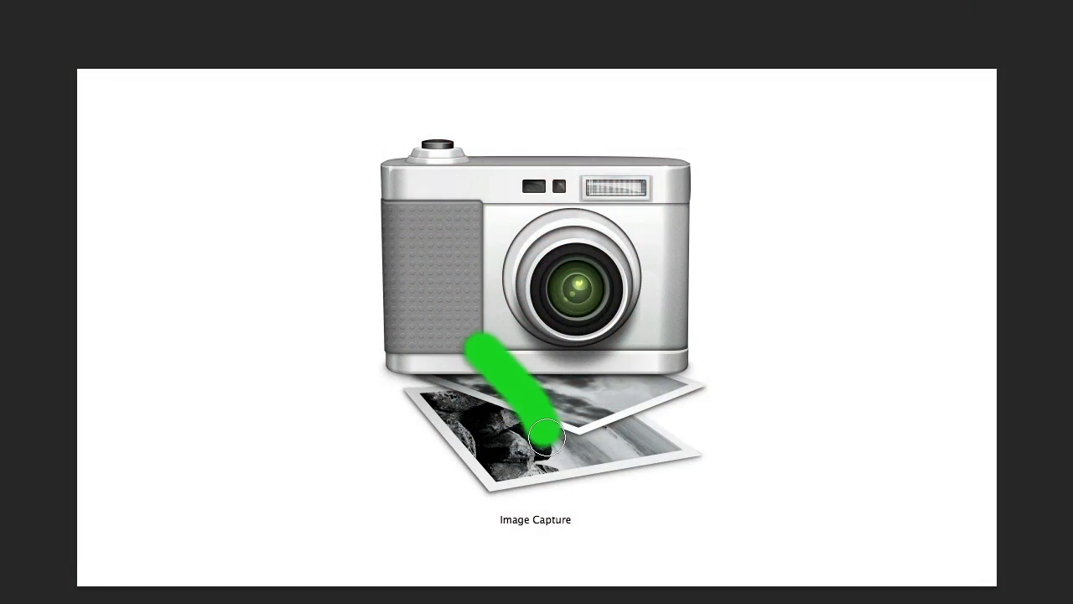
Step: Show the Applications folder in Finder and launch iPhoto from it
left_click_drag(545, 436, 721, 197)
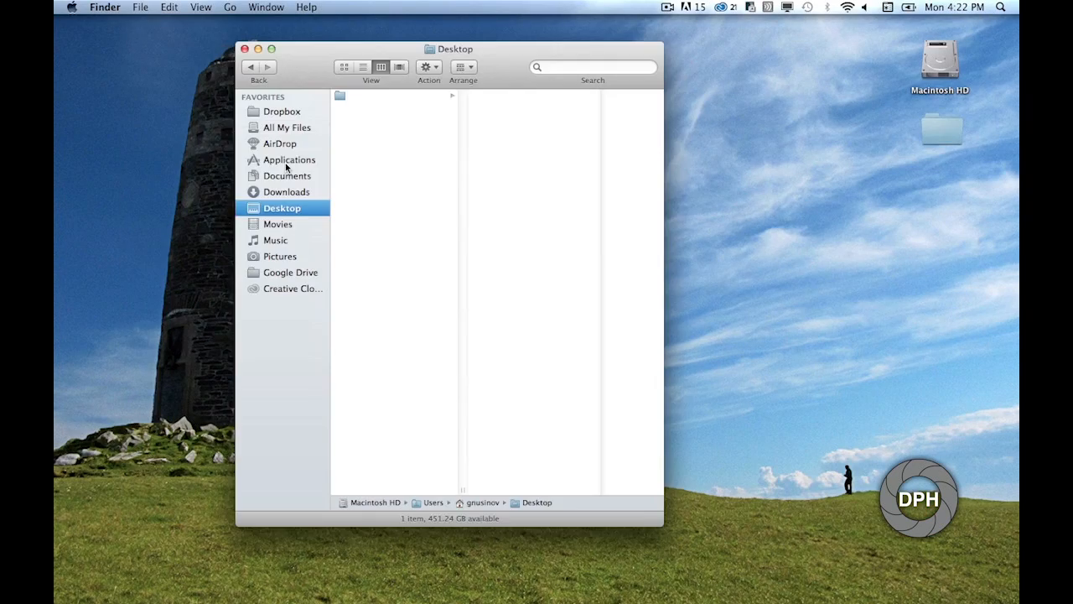
left_click(288, 159)
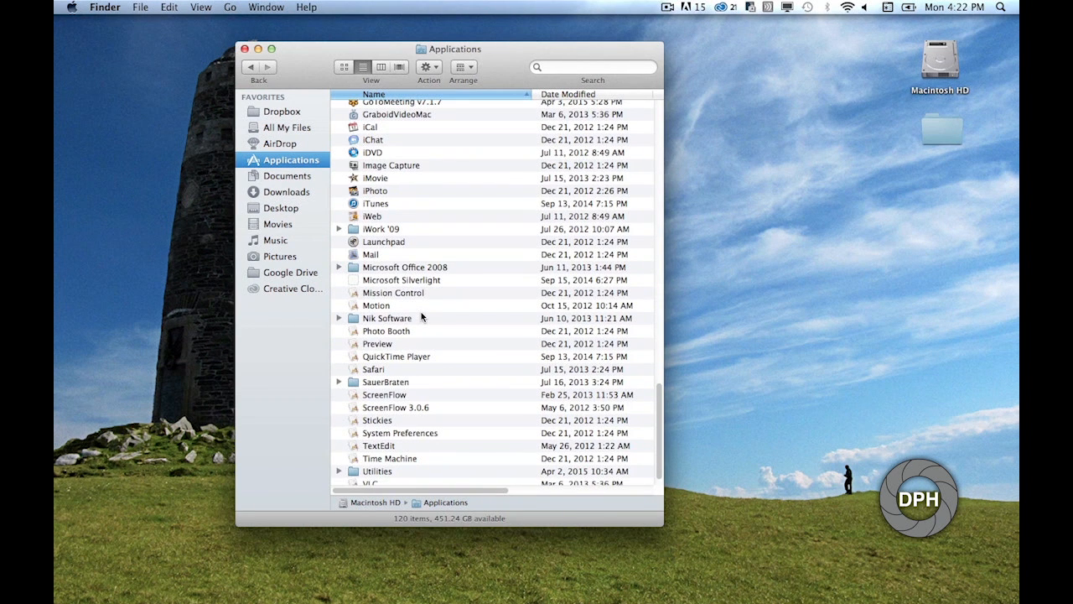
left_click(374, 190)
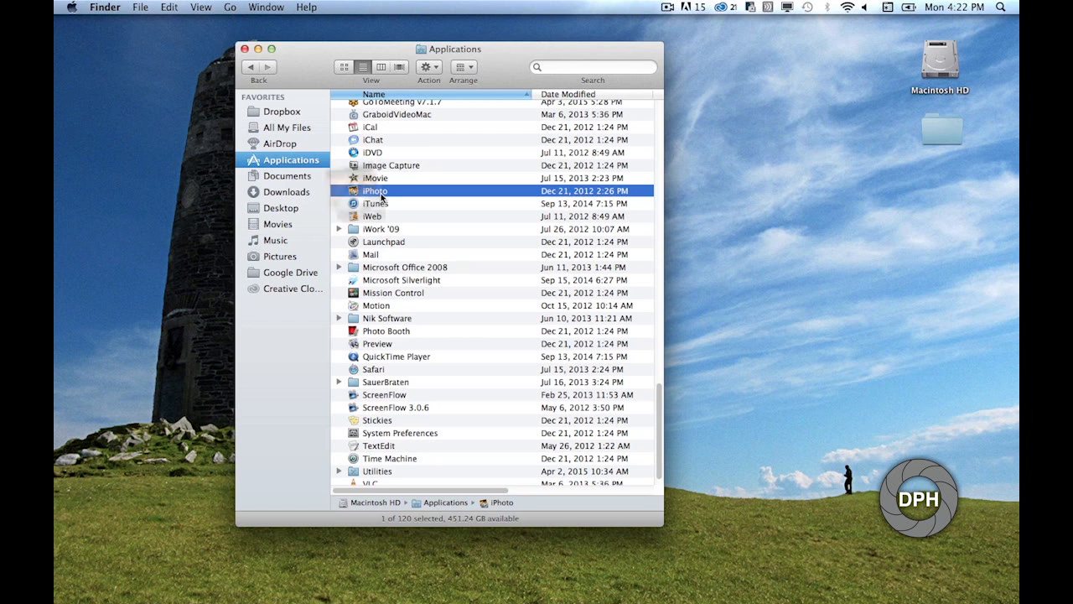
double_click(377, 190)
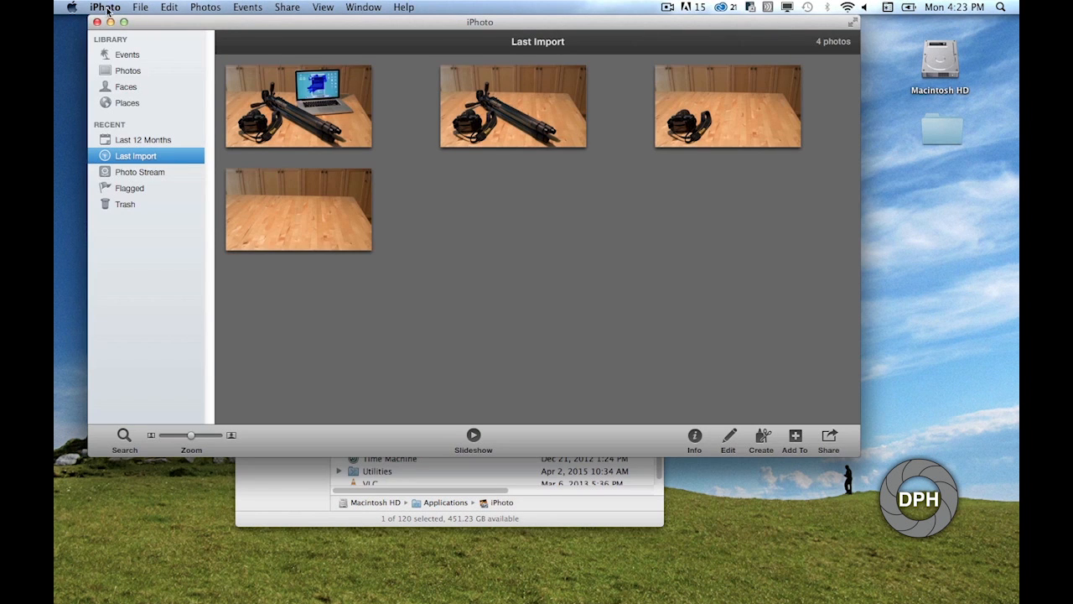
Step: Set iPhoto's 'Connecting camera opens' preference to Image Capture, then close preferences
left_click(103, 7)
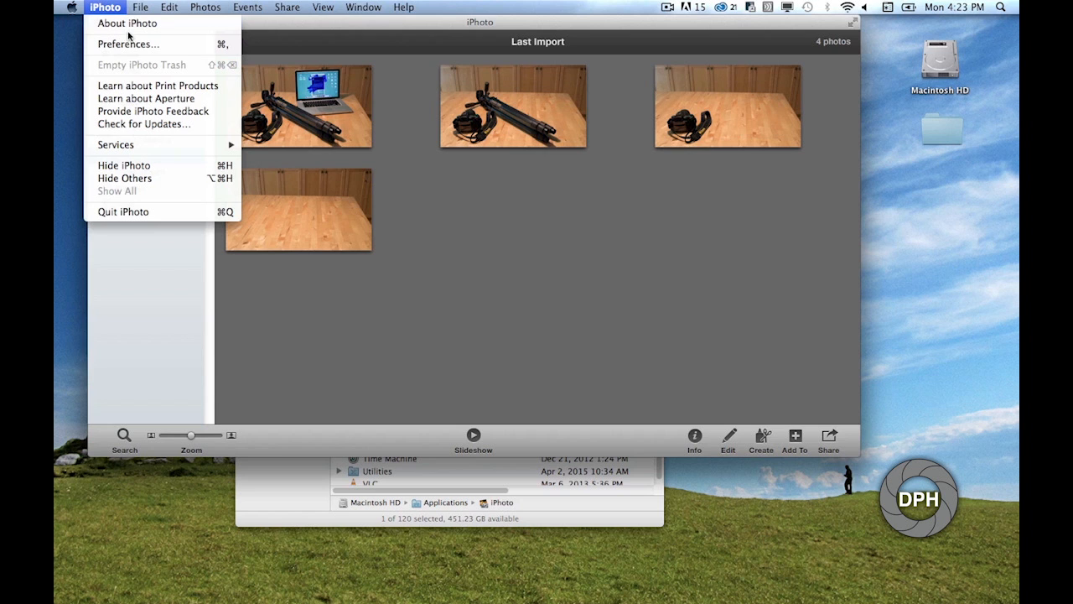
left_click(127, 44)
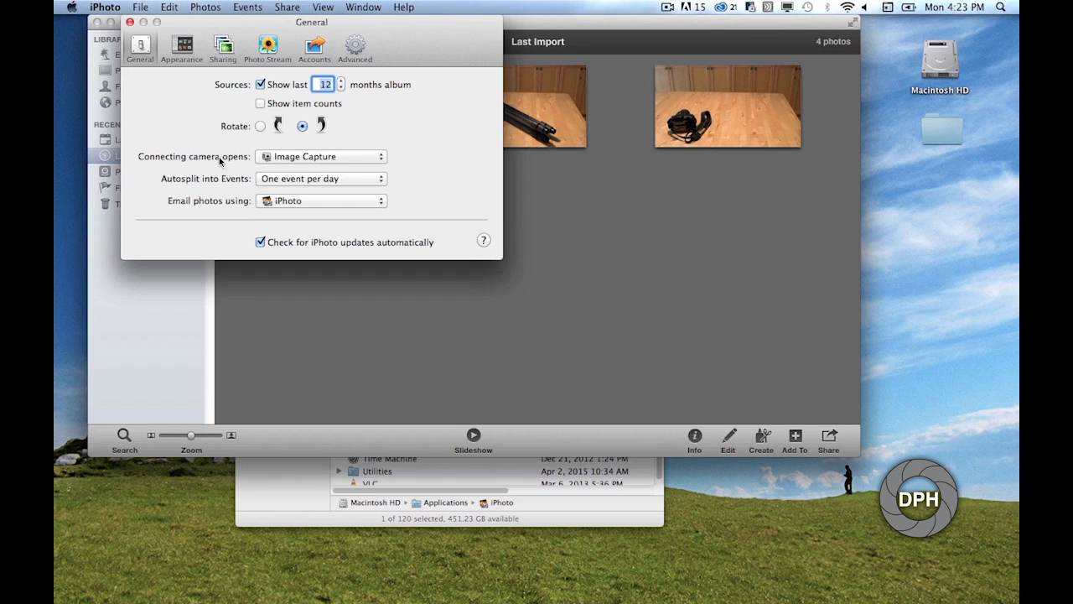
left_click(320, 157)
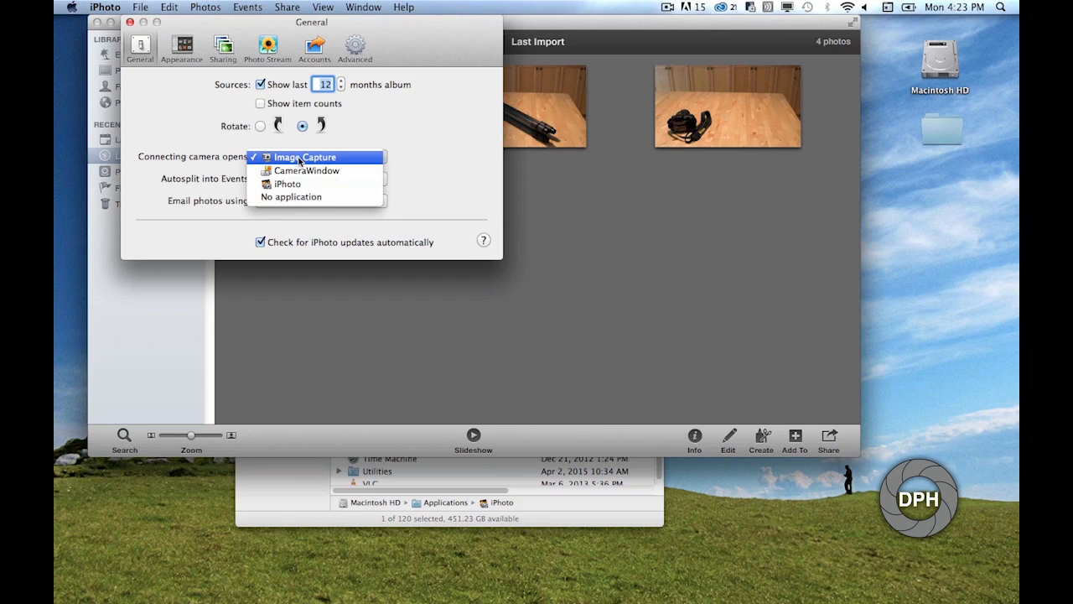
left_click(304, 157)
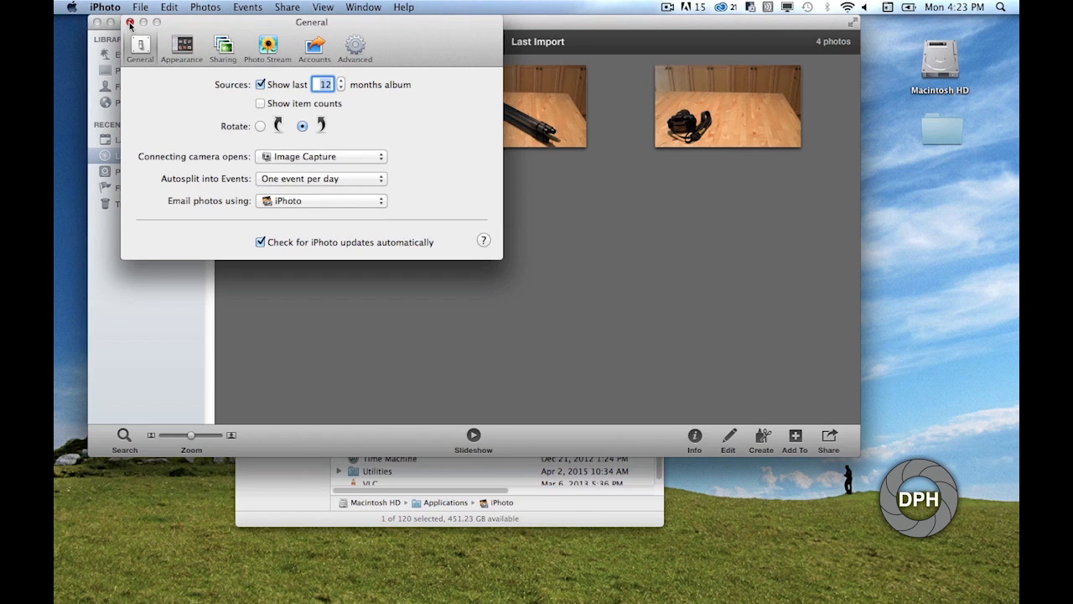
left_click(104, 7)
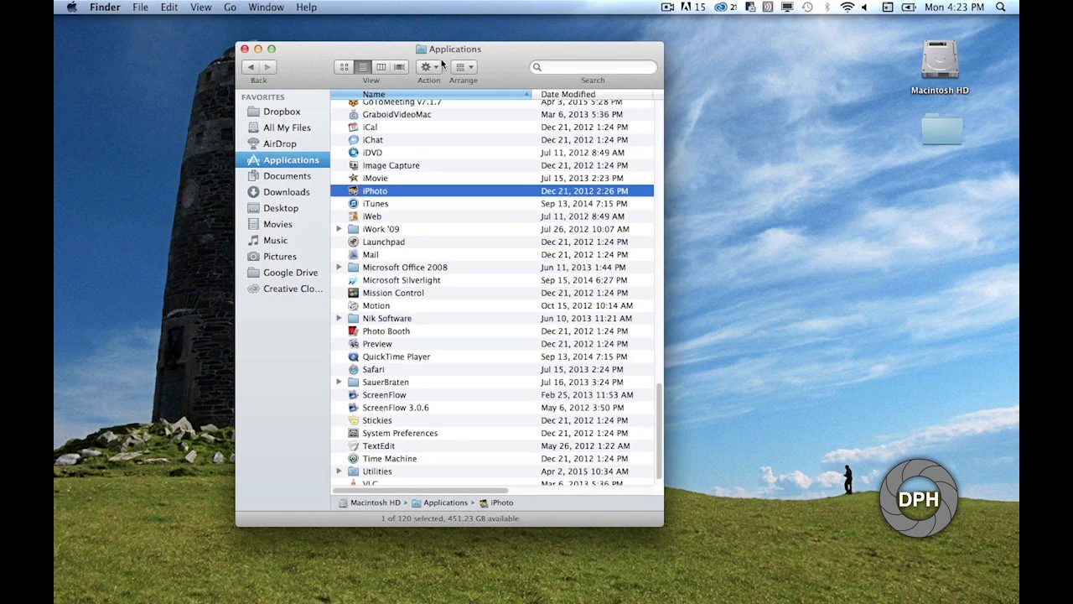
mouse_move(459, 253)
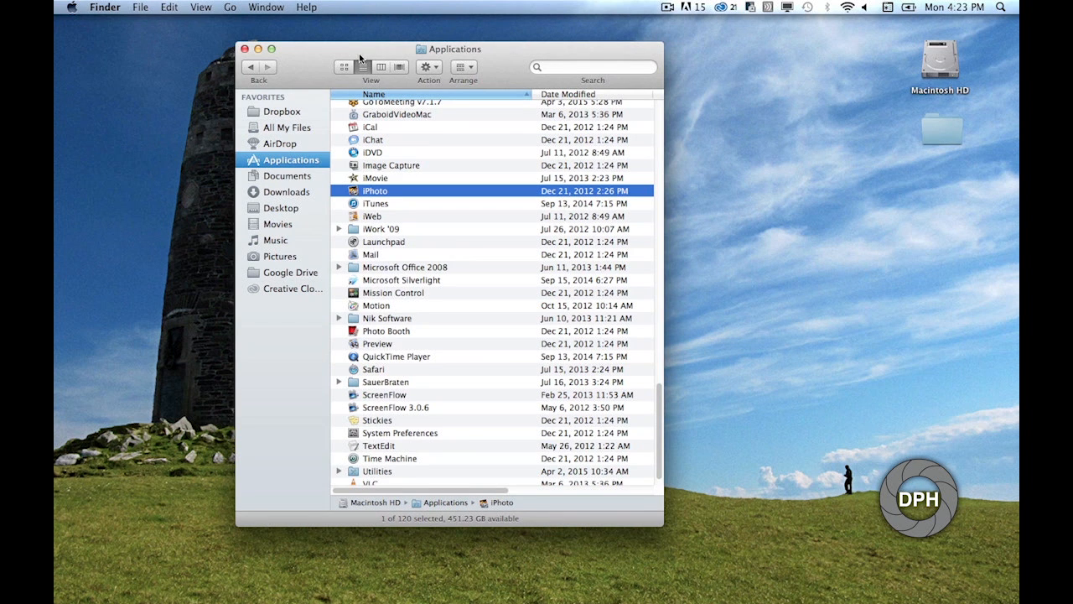
mouse_move(406, 167)
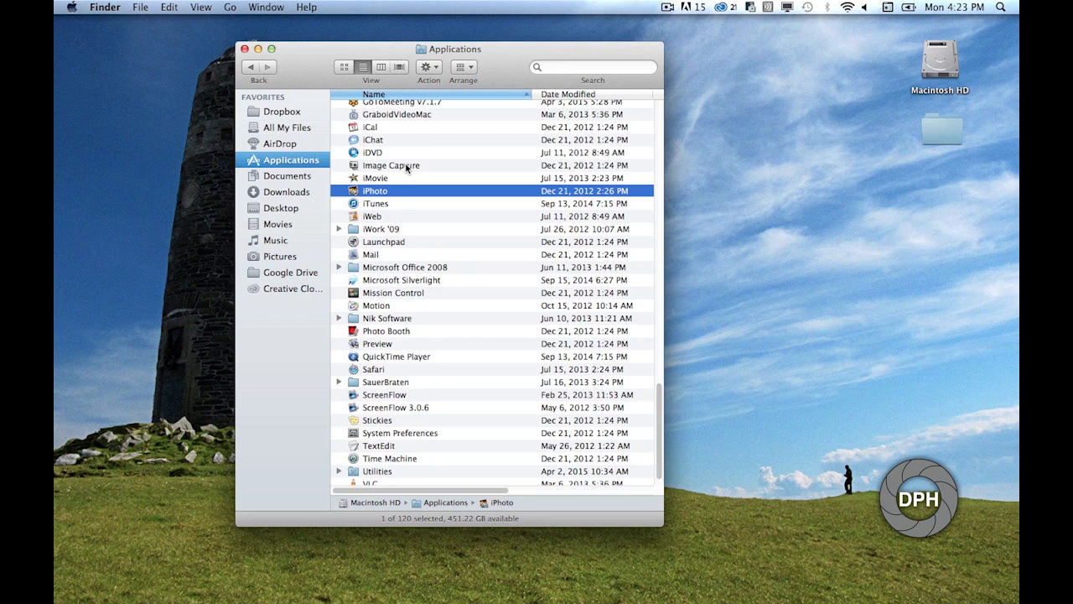
Step: Launch Image Capture from Applications to view the connected Nikon D90
left_click(390, 166)
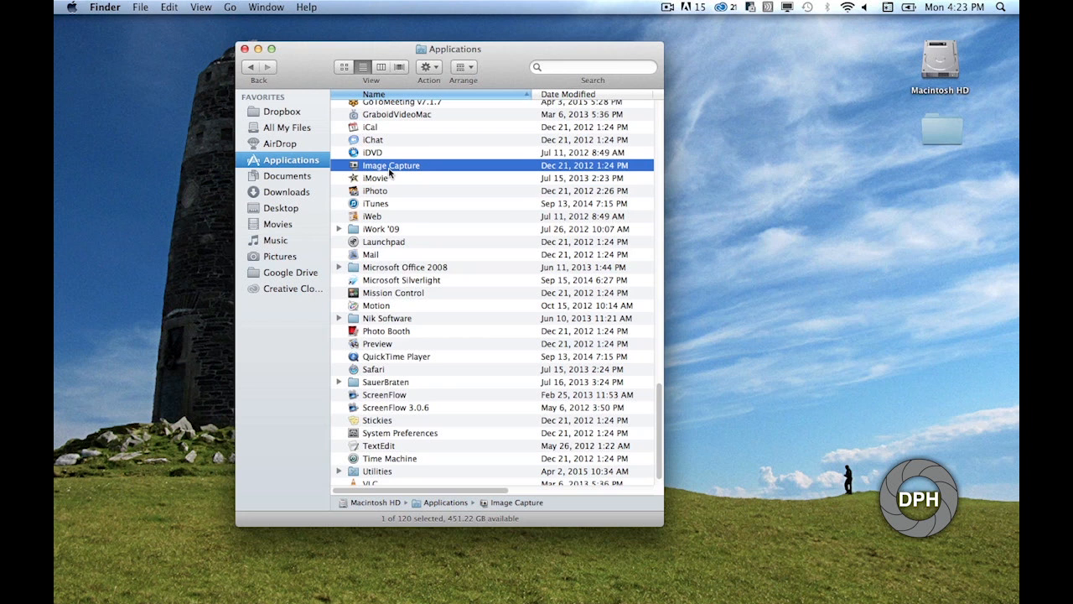
double_click(390, 165)
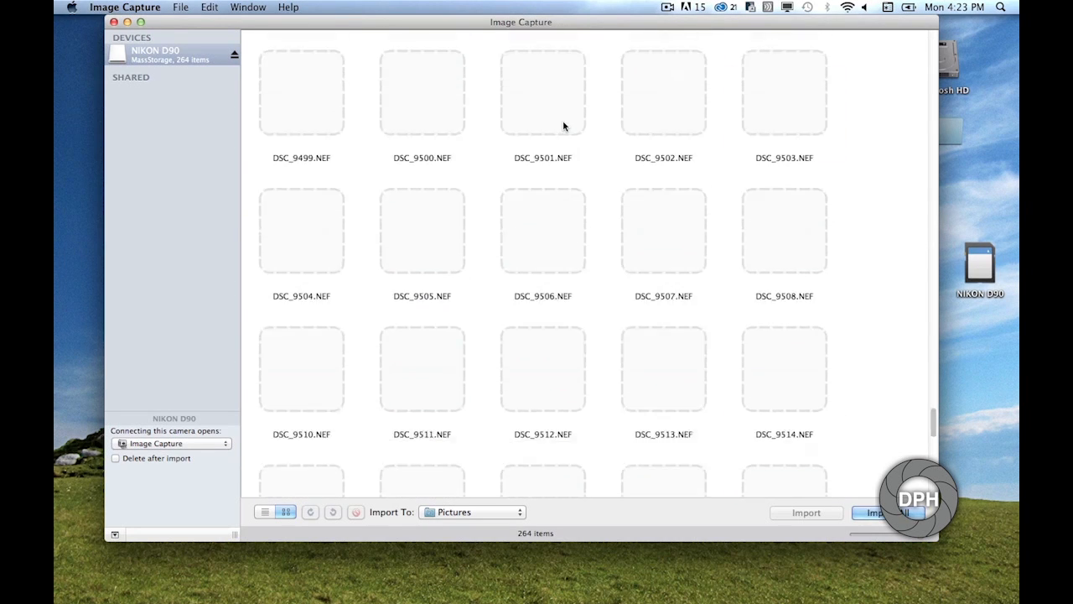
Step: Scroll the NIKON D90's 264 NEF thumbnails with 44 photos chosen for import
scroll("down", 3)
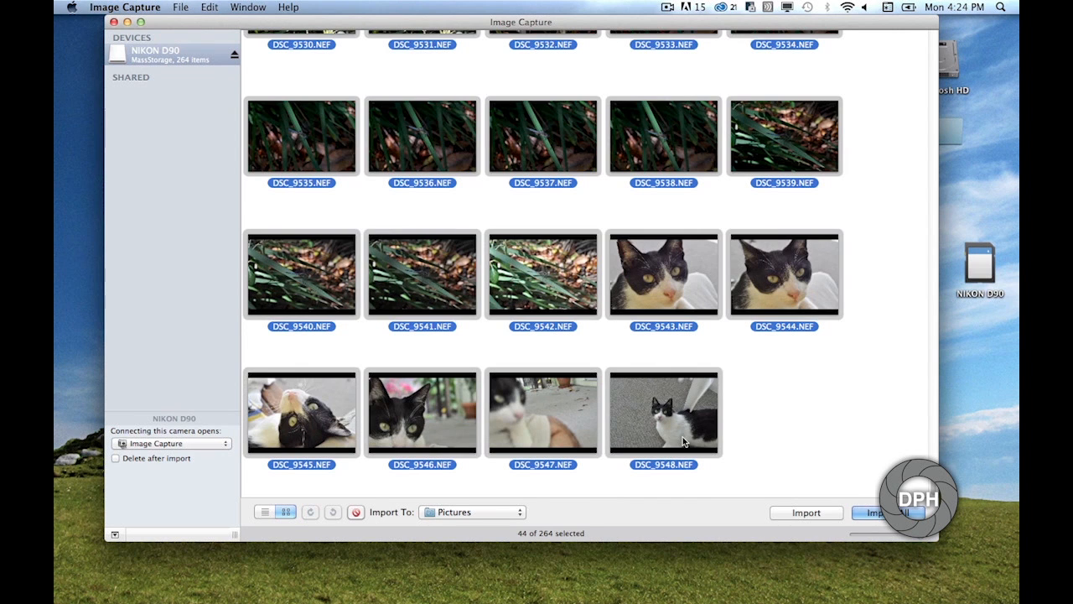
mouse_move(495, 519)
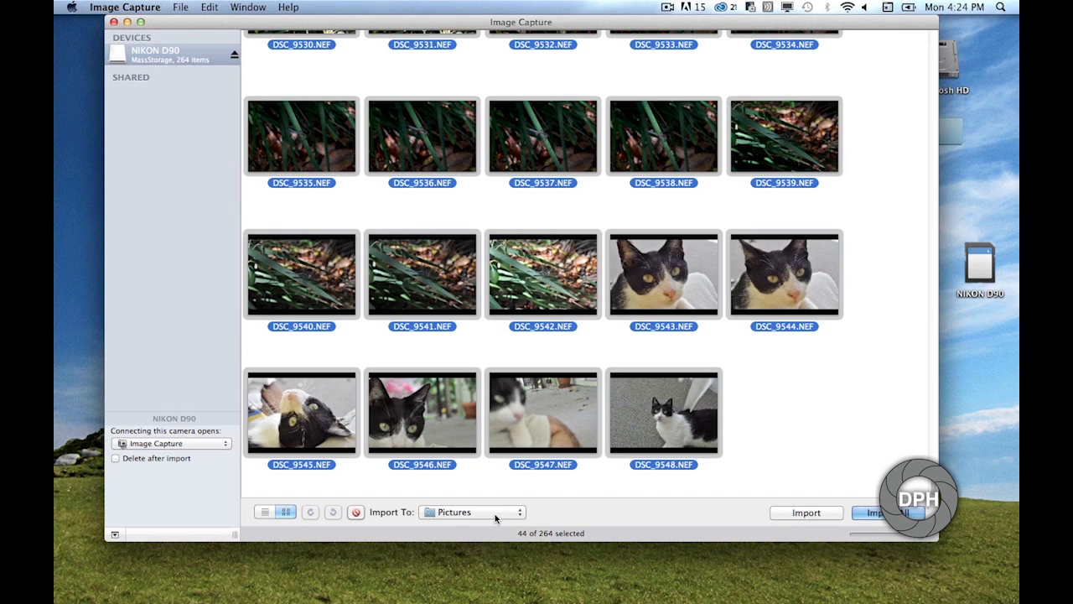
Step: Create a RAWS folder on the Desktop and make it the import destination
left_click(471, 512)
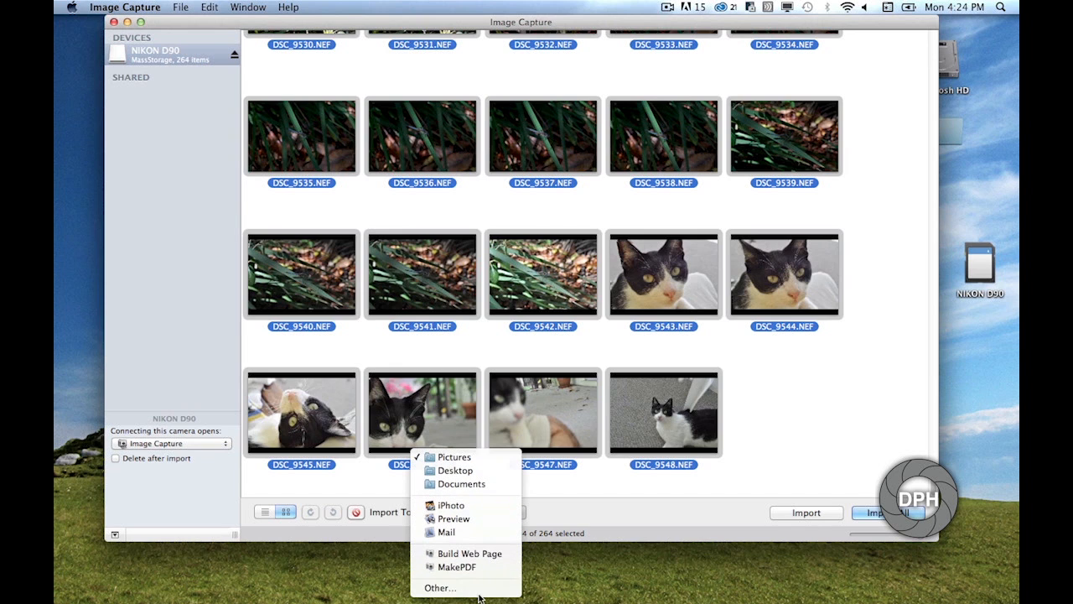
mouse_move(440, 587)
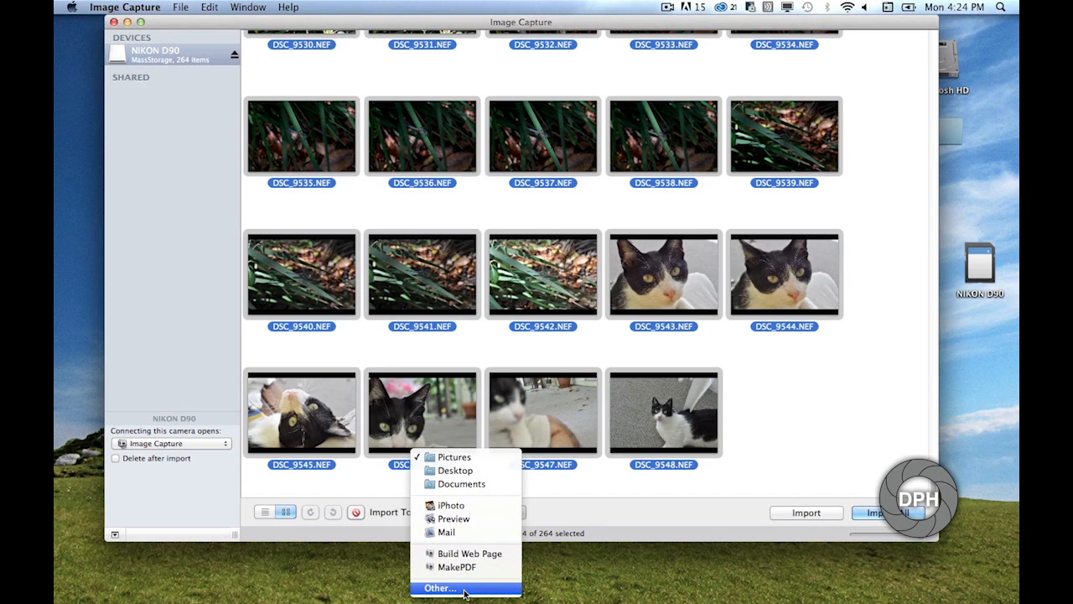
left_click(440, 587)
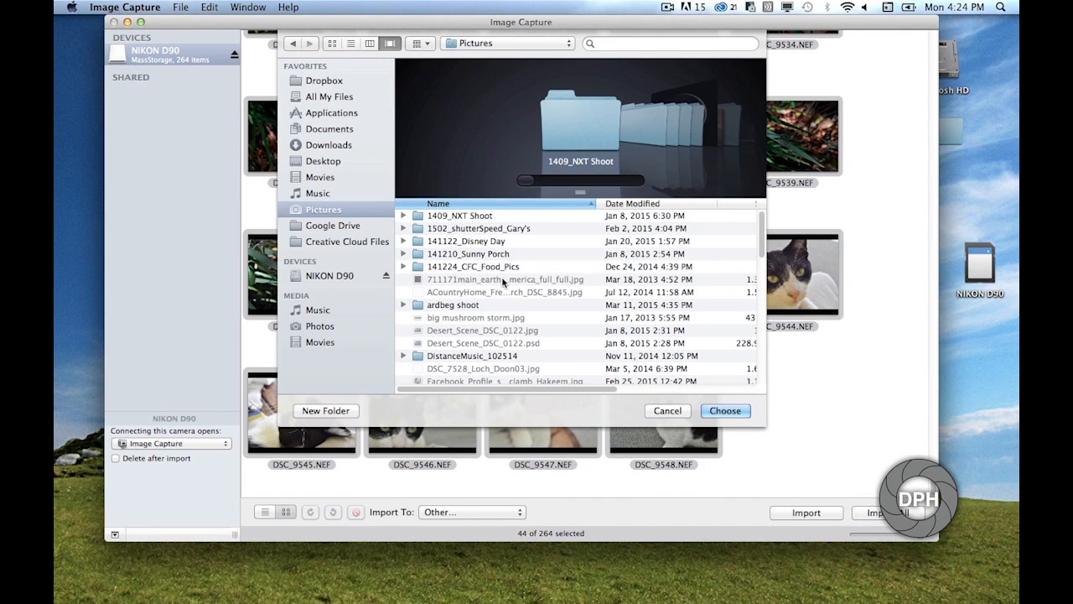
mouse_move(340, 161)
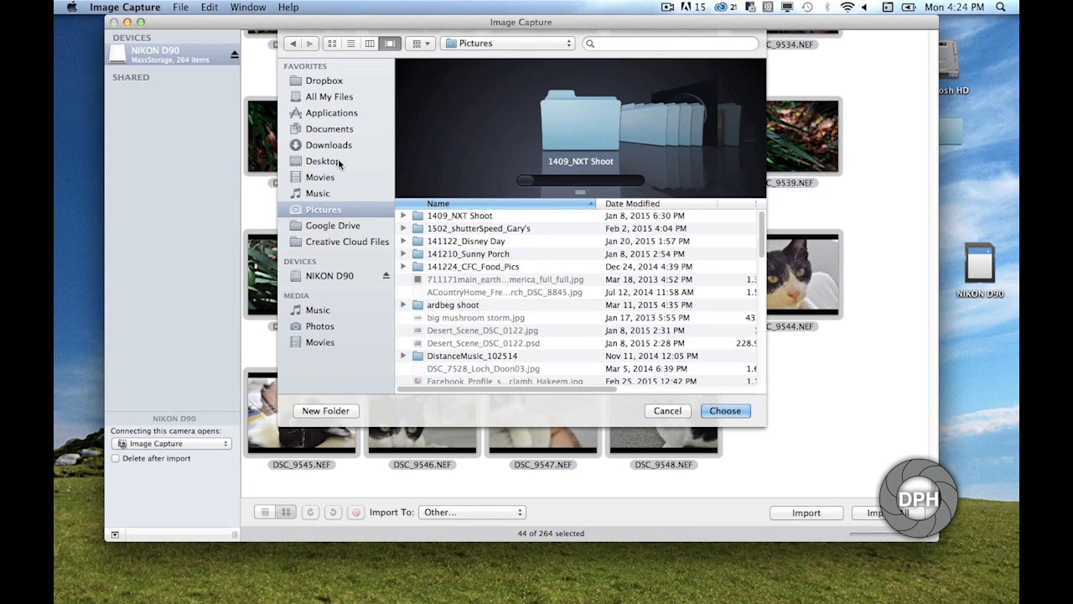
left_click(323, 160)
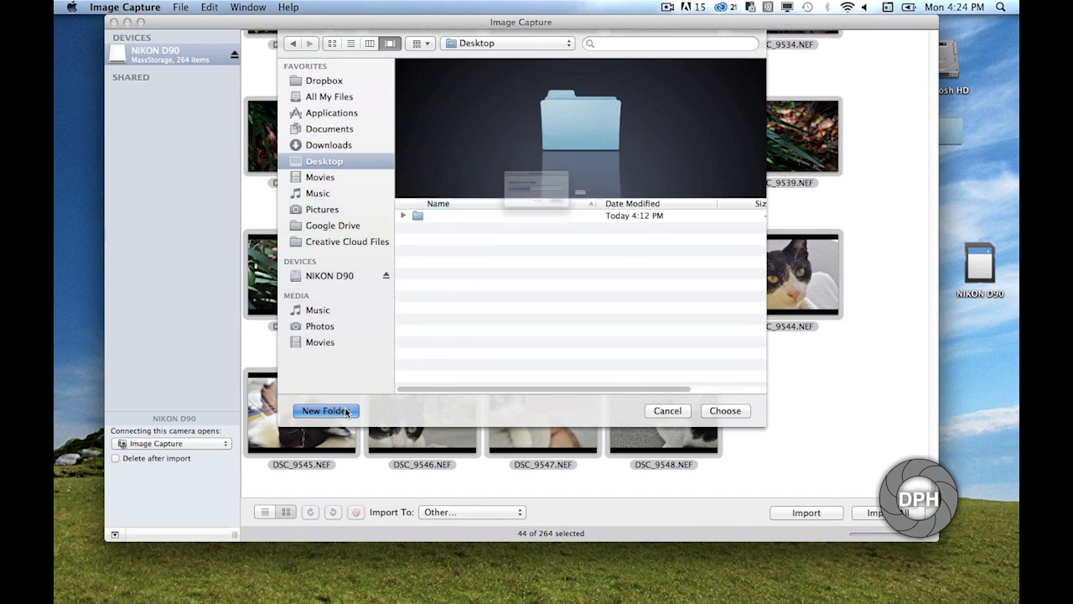
left_click(325, 410)
type("RAWS")
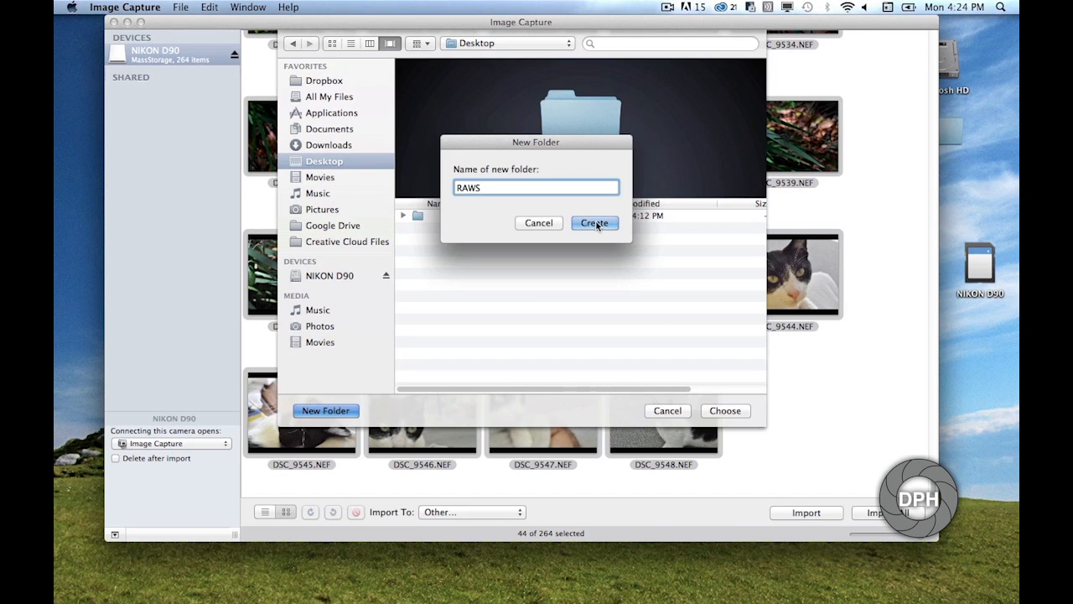
left_click(593, 223)
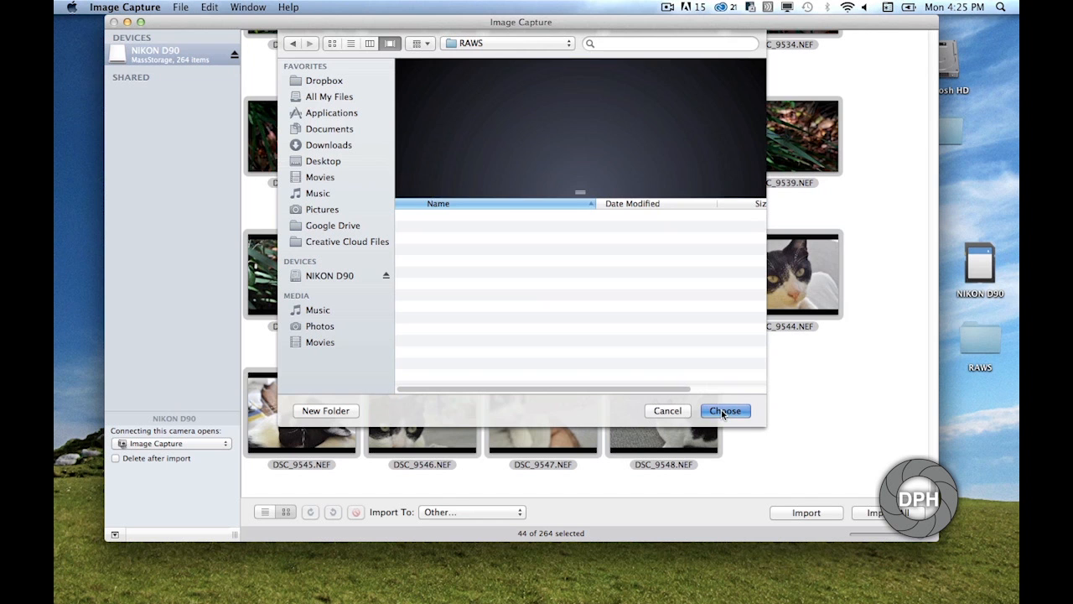
left_click(724, 410)
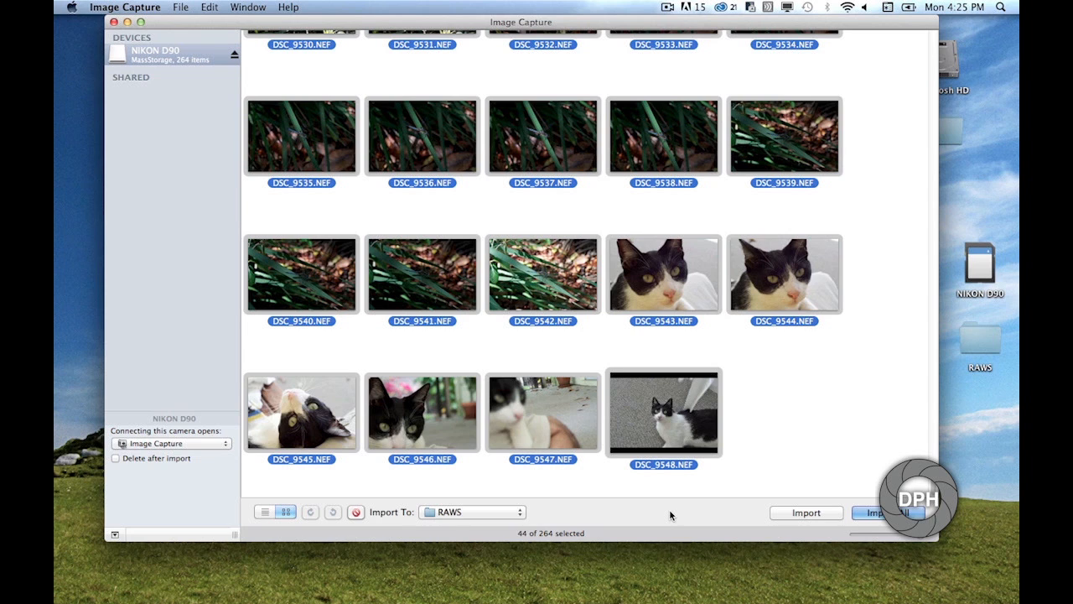
Step: Reselect the 44 NEF photos ending at DSC_9548 and import them into RAWS
left_click(663, 412)
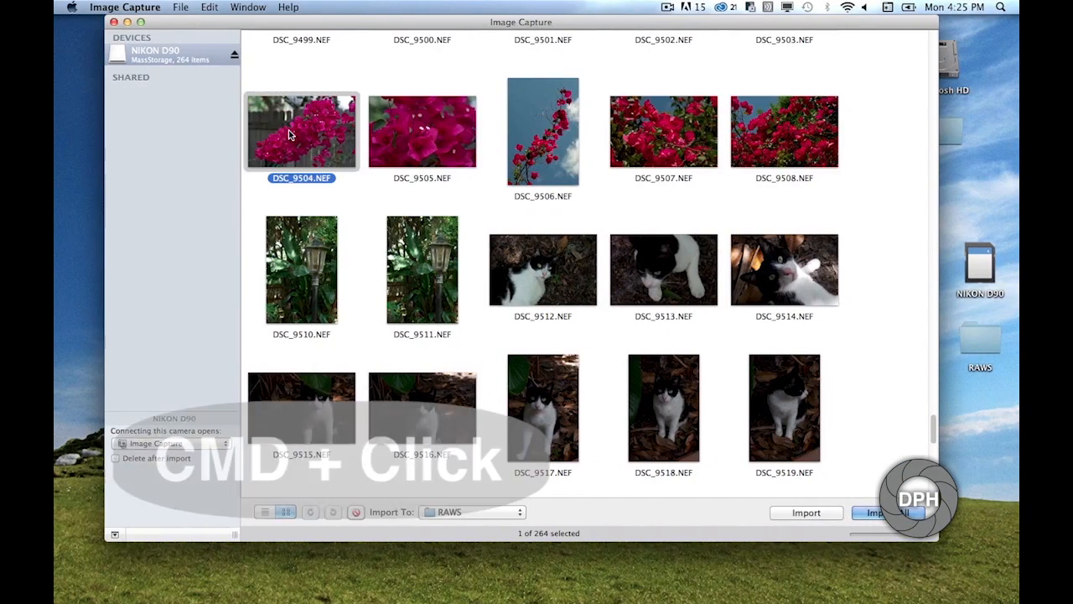
left_click(783, 268)
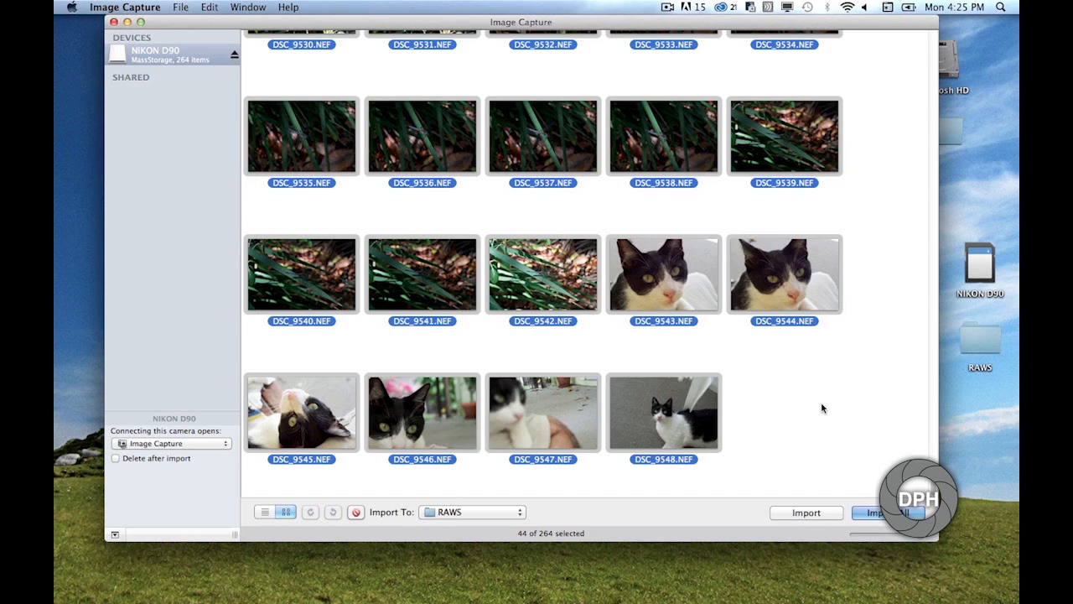
mouse_move(811, 518)
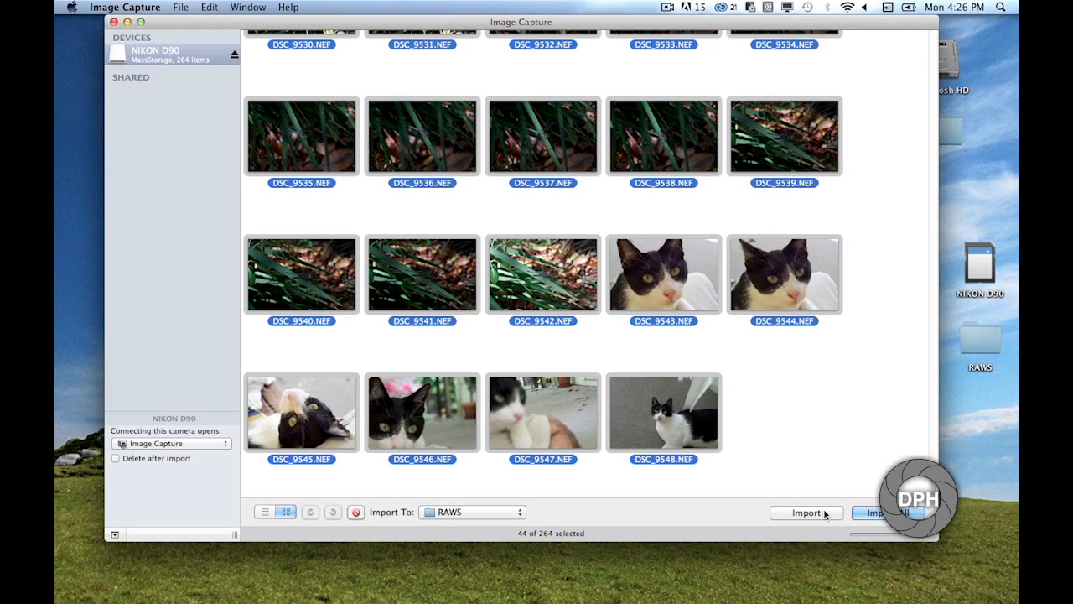
left_click(805, 513)
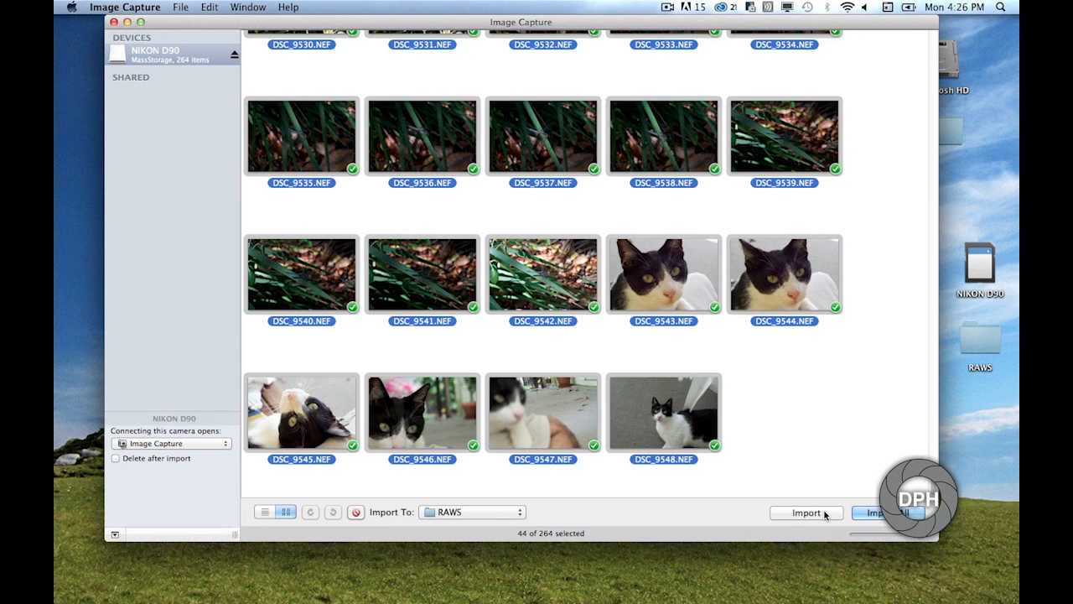
Step: Quit Image Capture and close the Finder Applications window
left_click(125, 6)
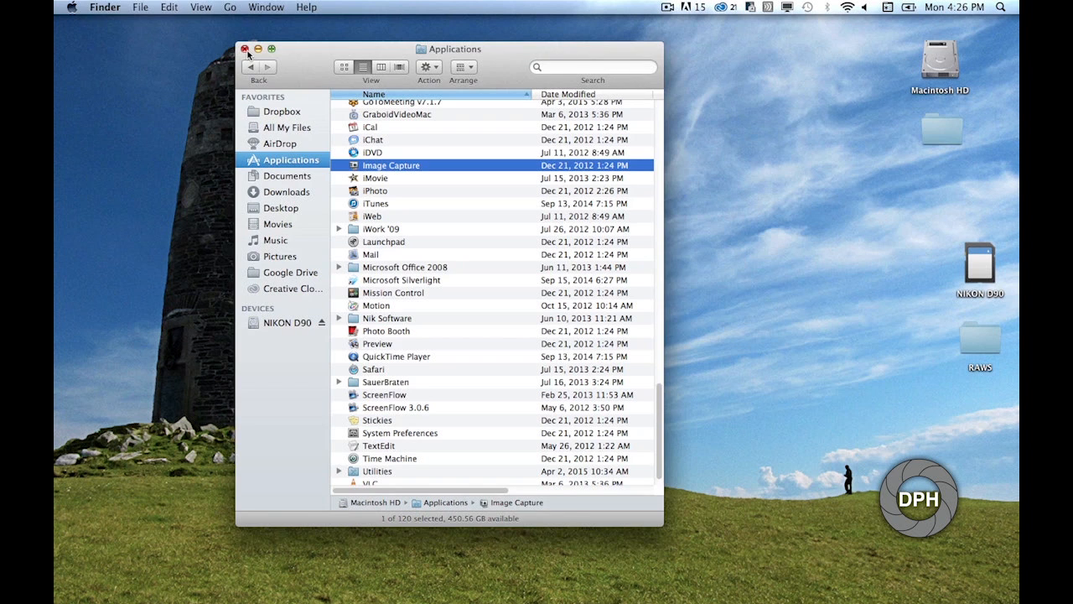
left_click(246, 48)
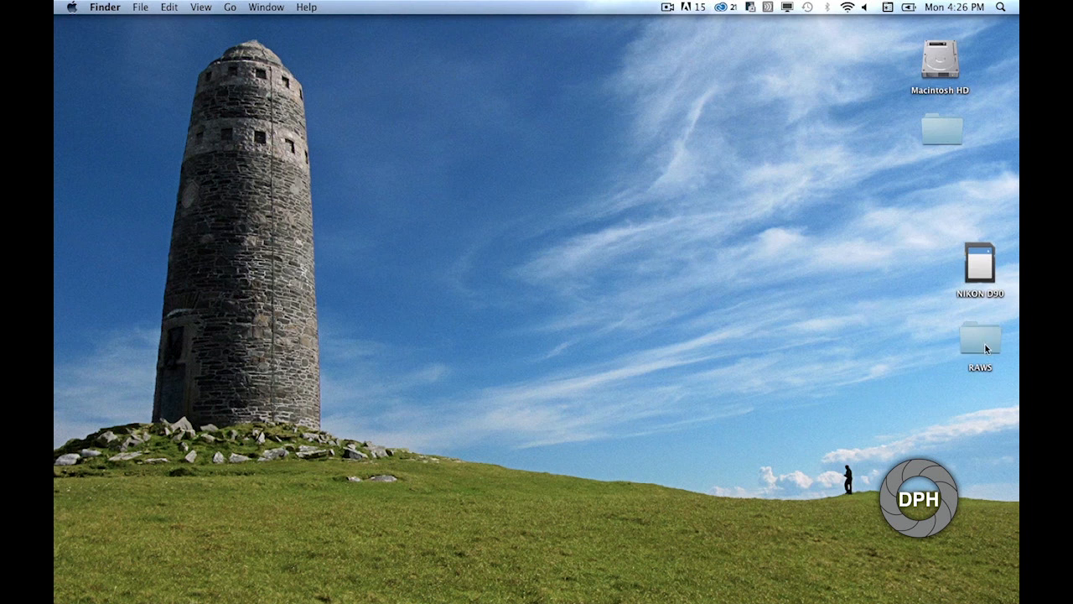
Step: Open RAWS on the Desktop and scroll through its NEF files DSC_9504 to DSC_9548
double_click(979, 340)
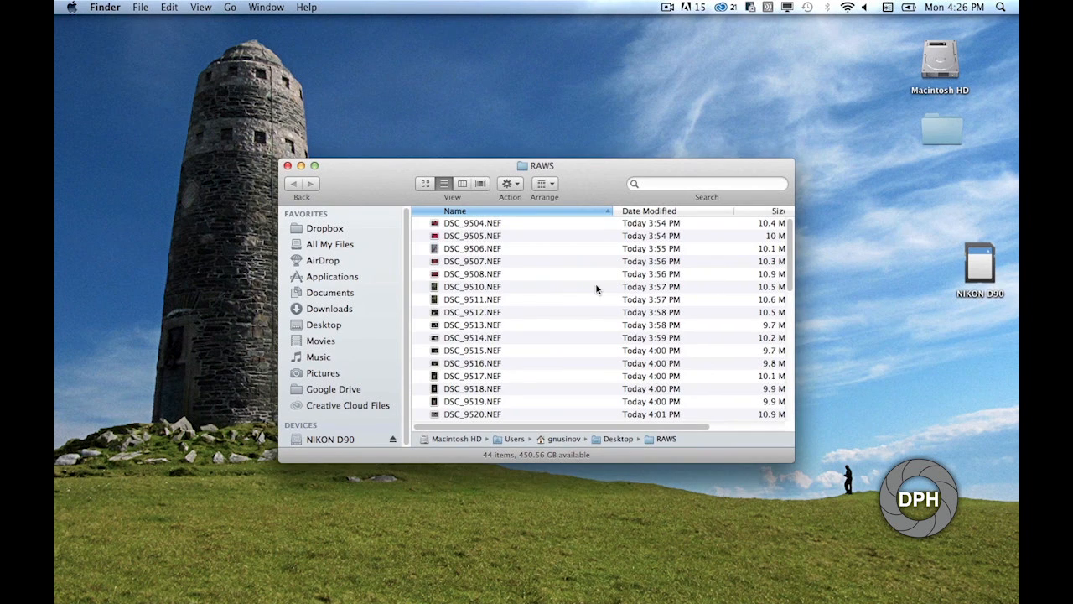
scroll("down", 3)
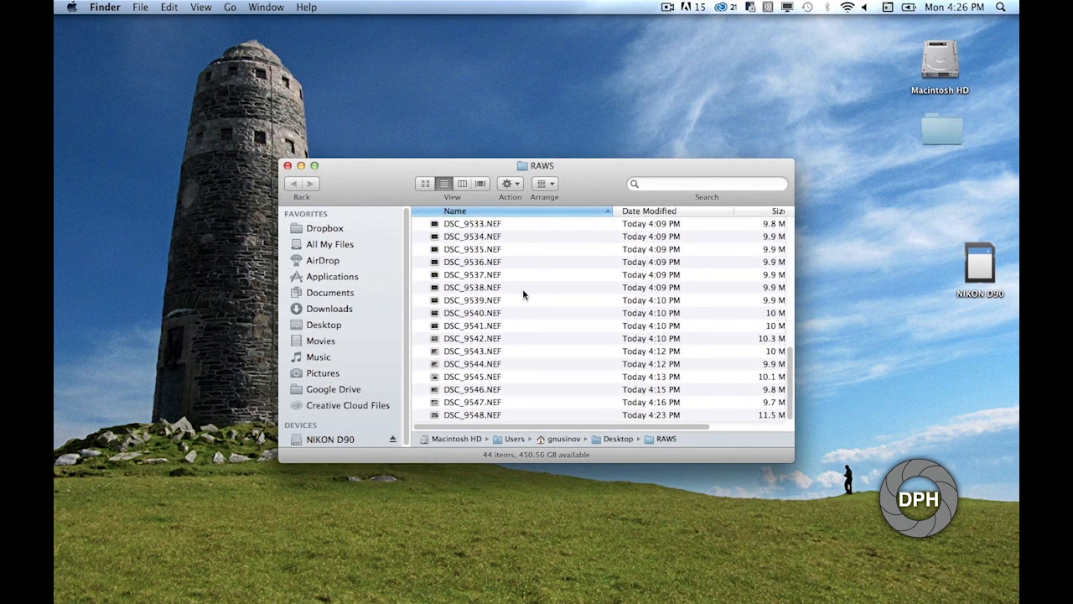